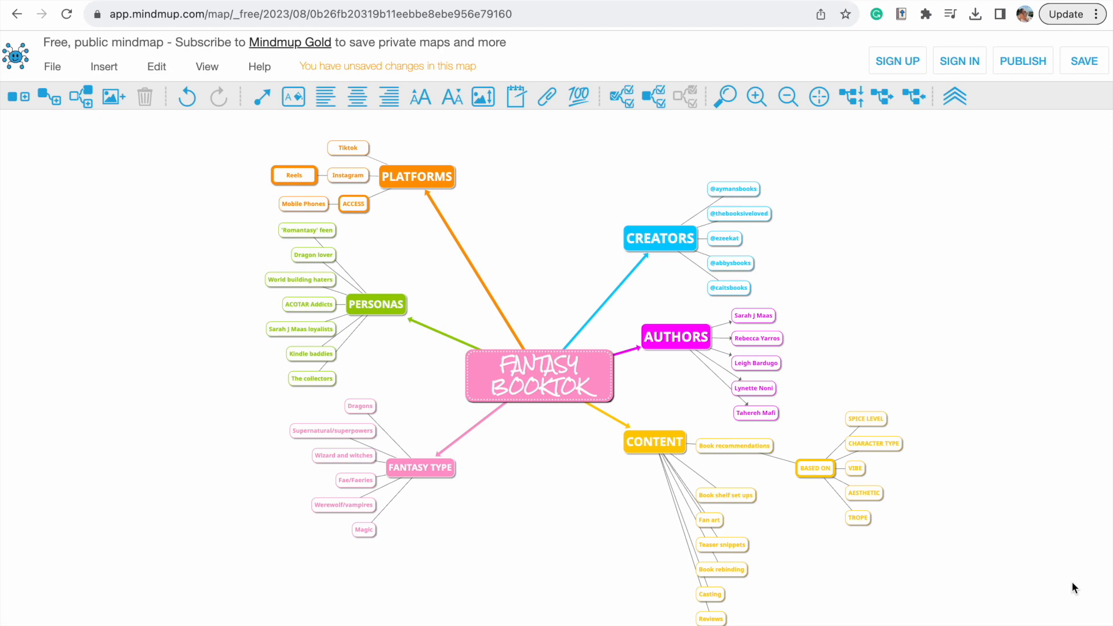
mouse_move(979, 575)
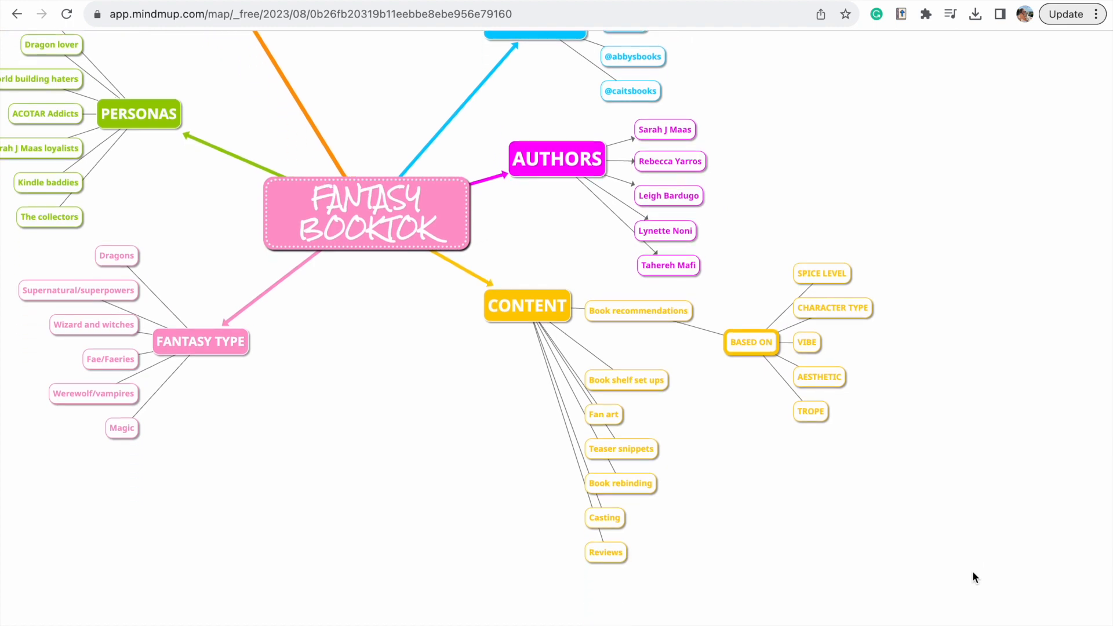
mouse_move(831, 505)
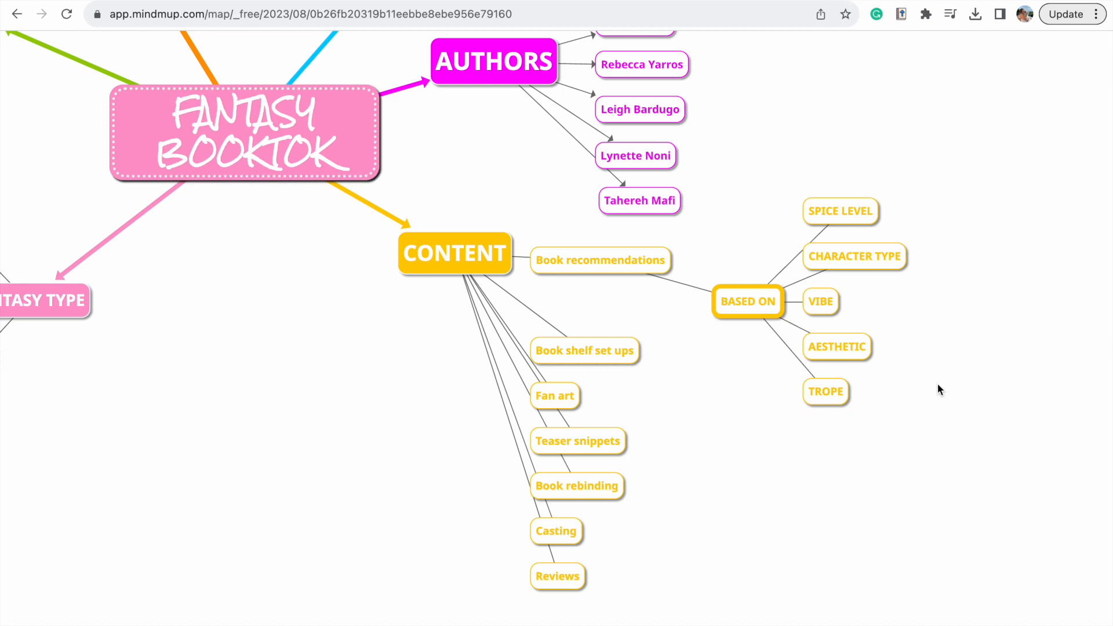
mouse_move(965, 523)
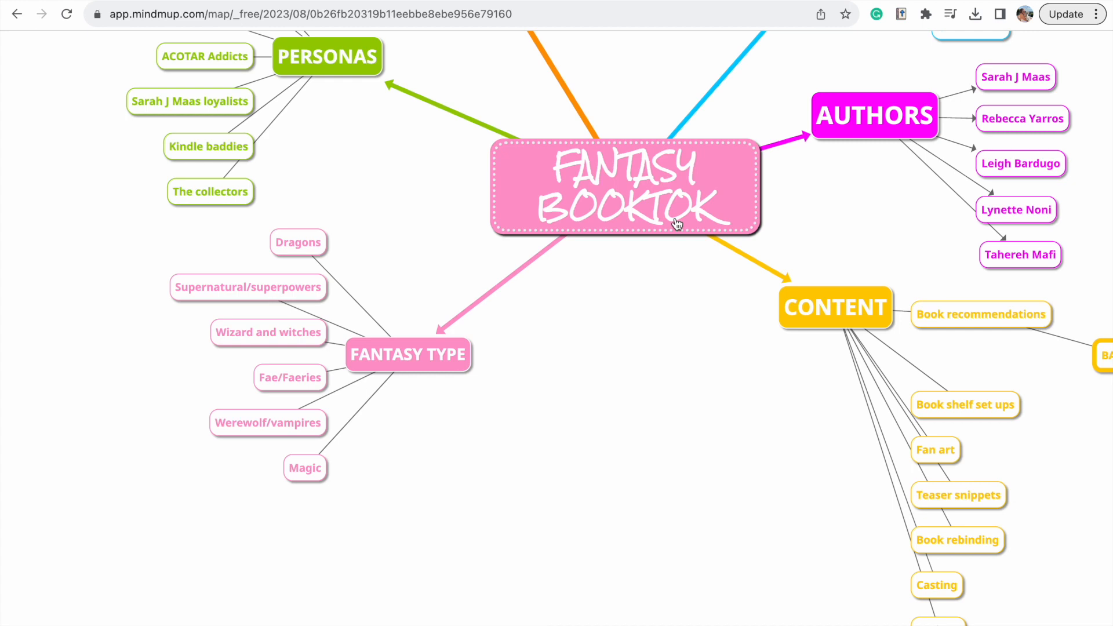
mouse_move(466, 163)
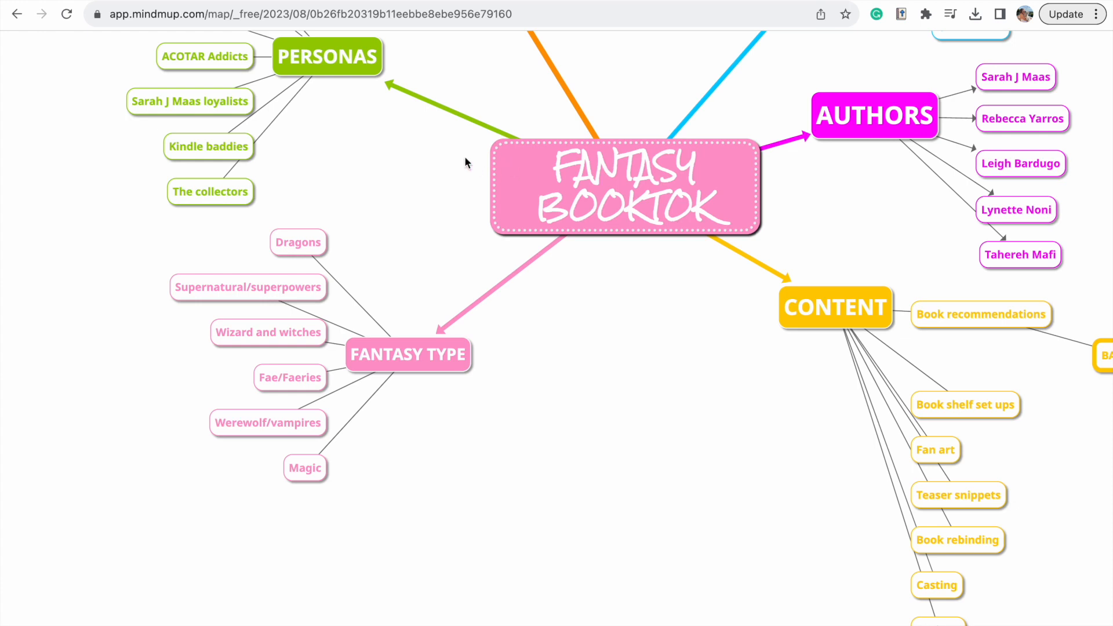
scroll("down", 3)
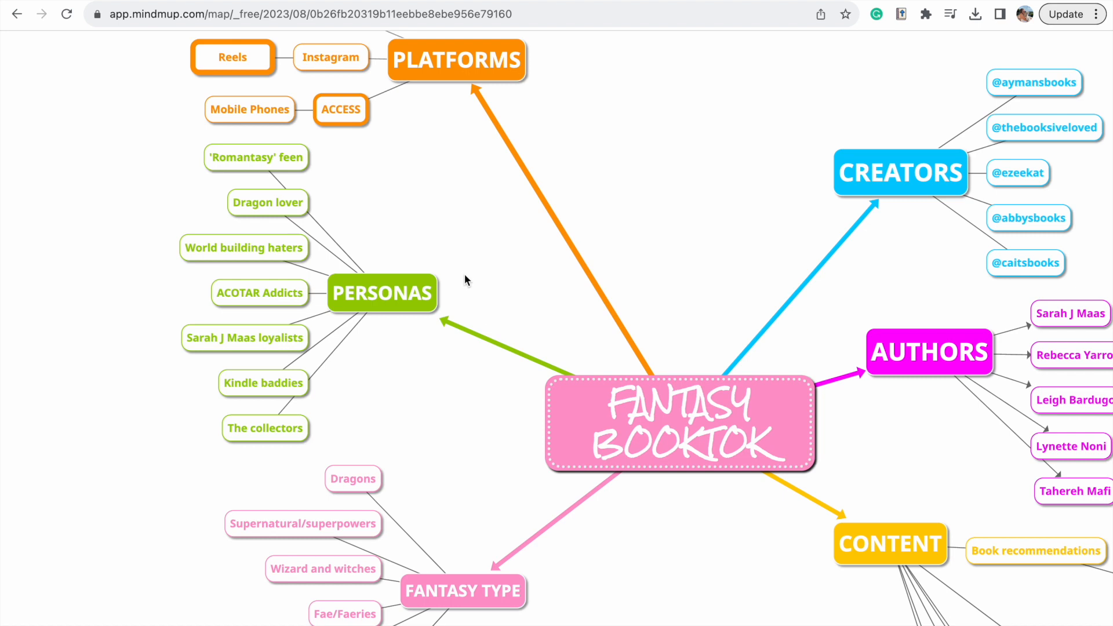
mouse_move(503, 305)
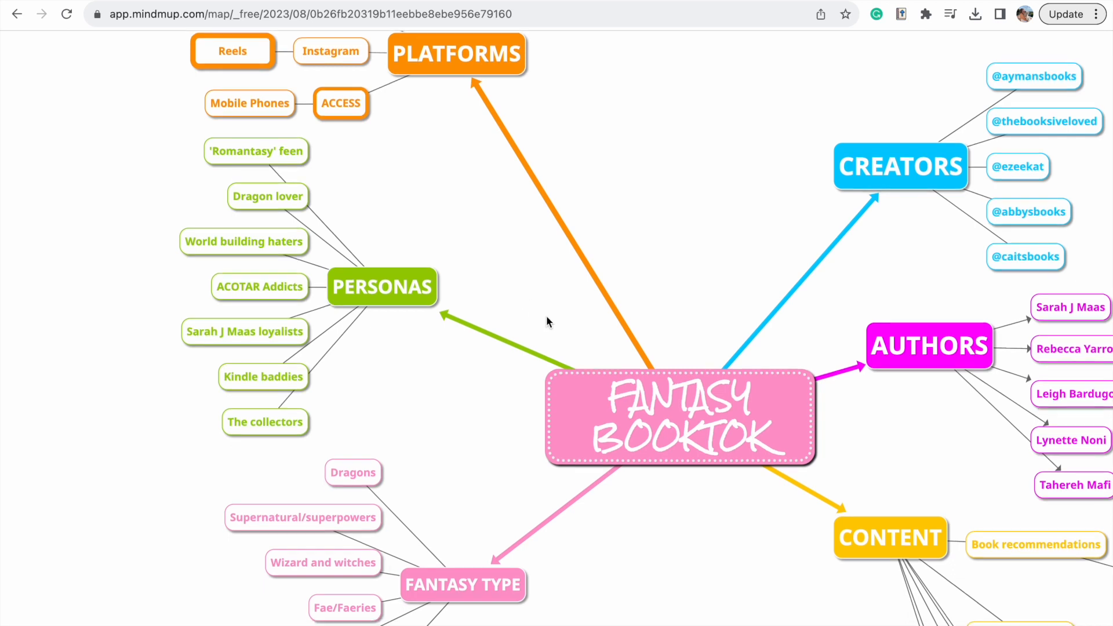
scroll("down", 3)
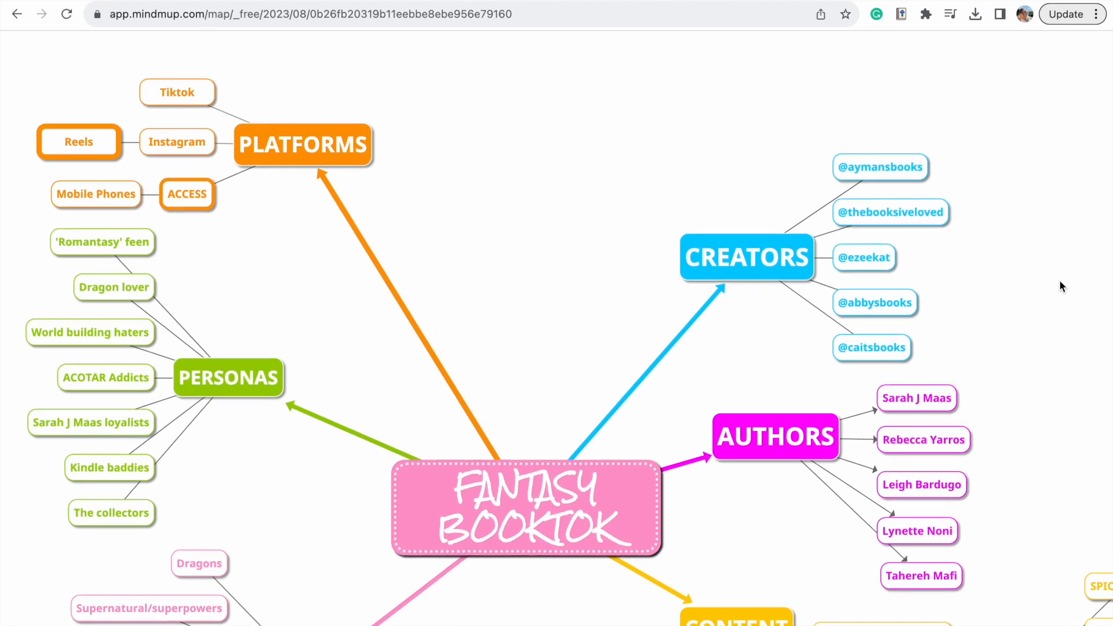
mouse_move(972, 374)
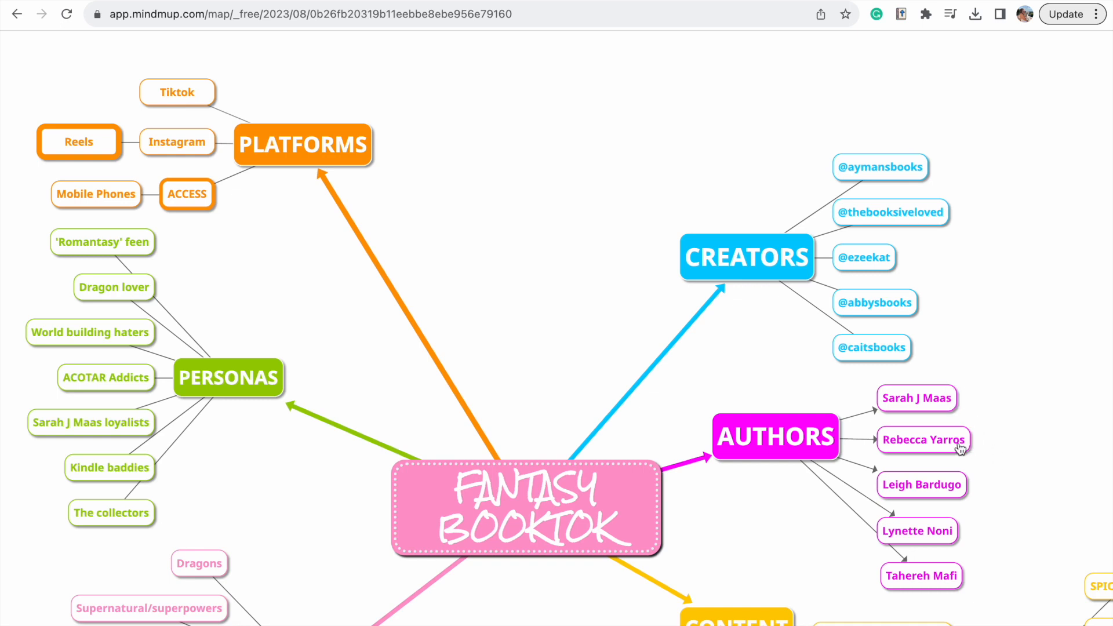
mouse_move(1106, 424)
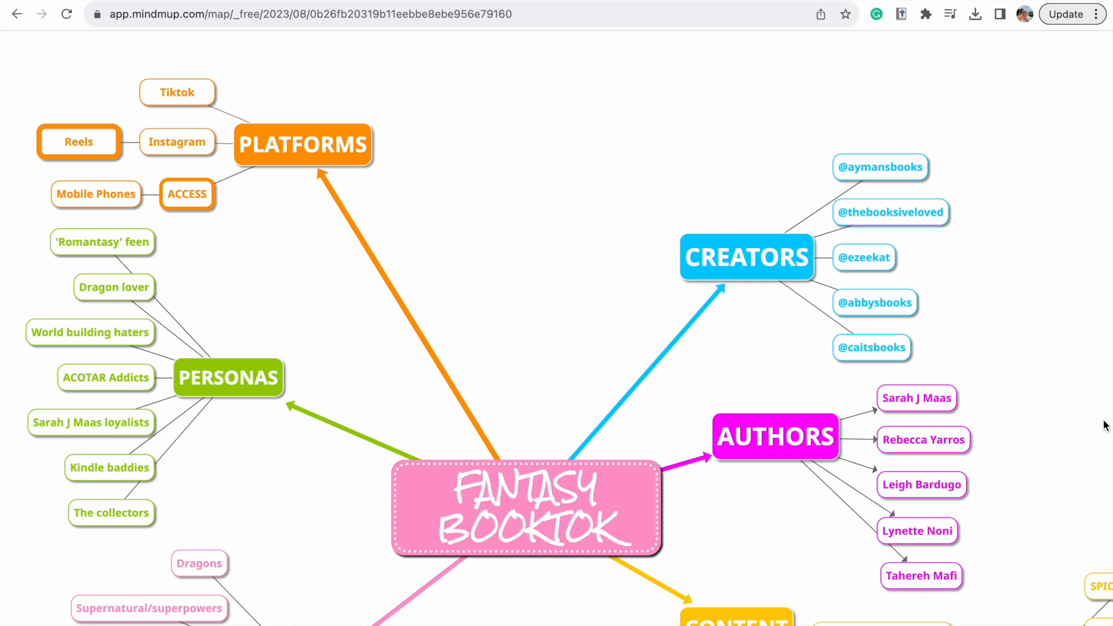
mouse_move(821, 382)
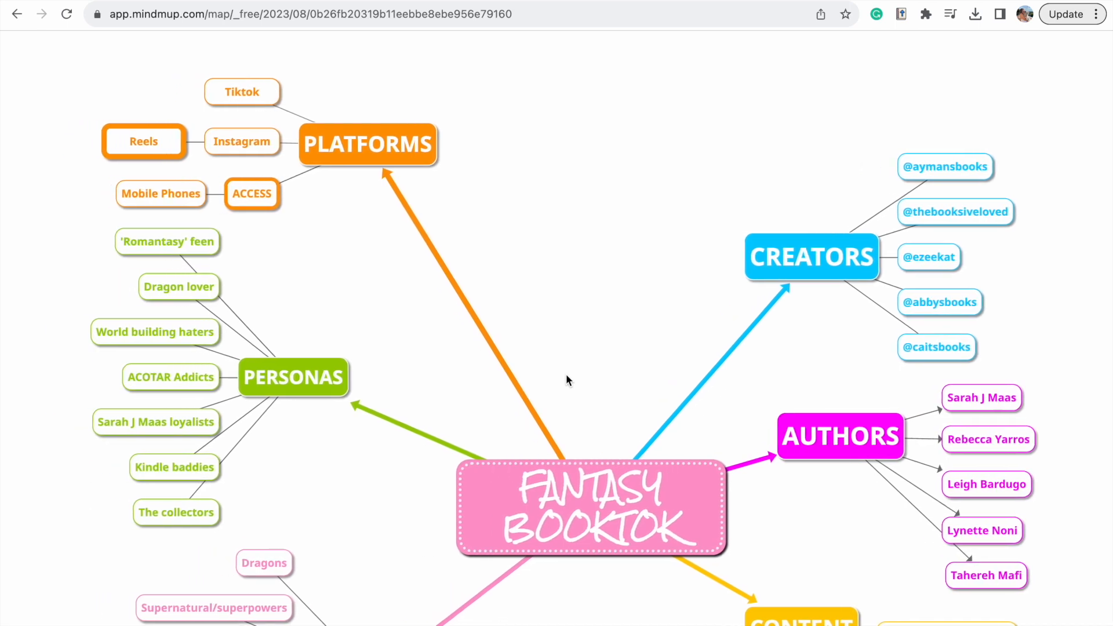
scroll("down", 3)
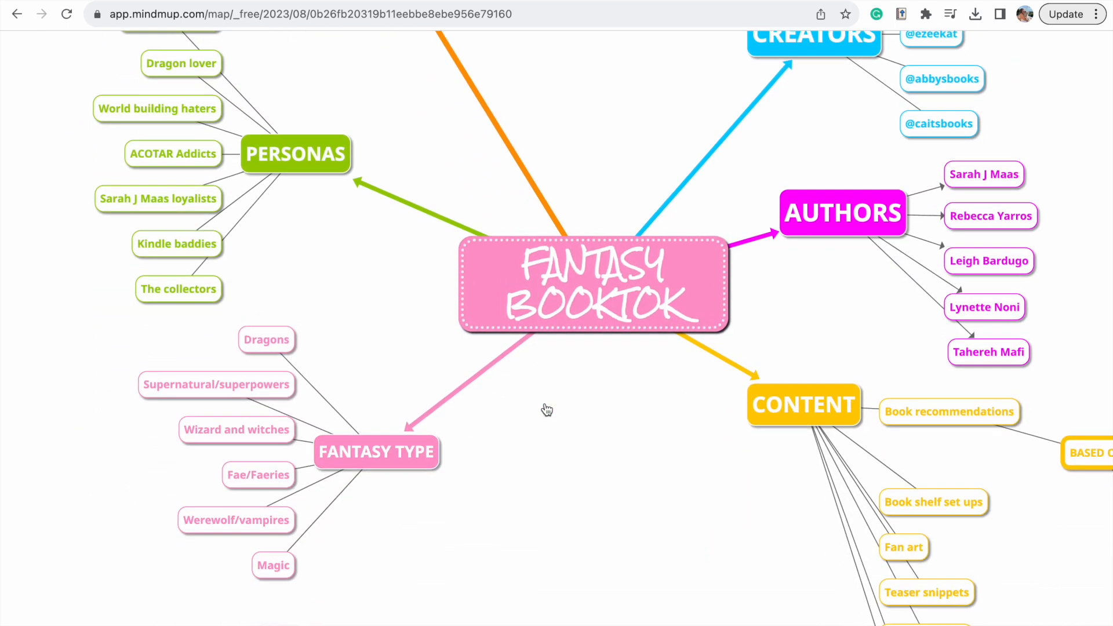